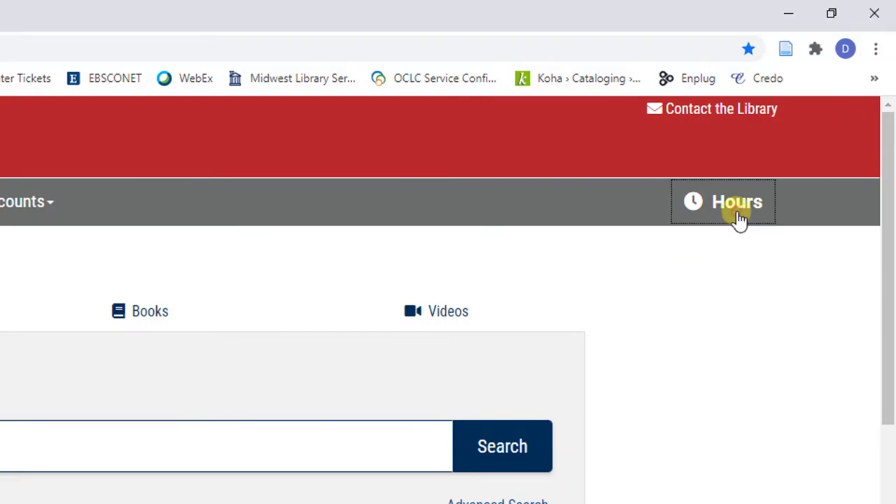
# Go to the Library Hours page from the site header.
pyautogui.click(722, 202)
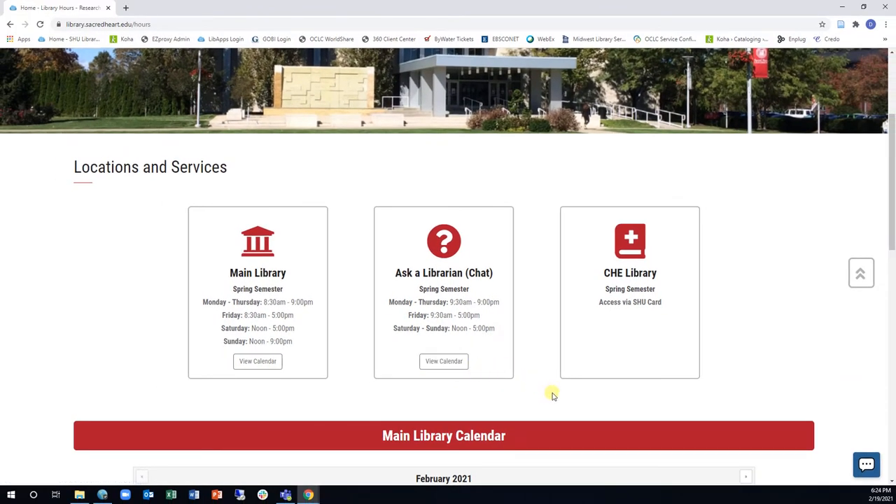
pyautogui.moveTo(546, 393)
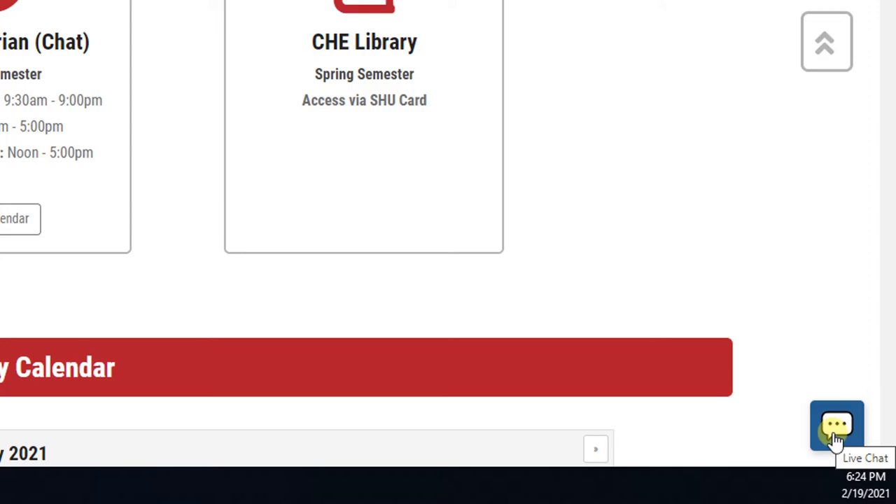
# Start a Live Chat request with the suggested name and the question 'I need a book!'.
pyautogui.scroll(-3)
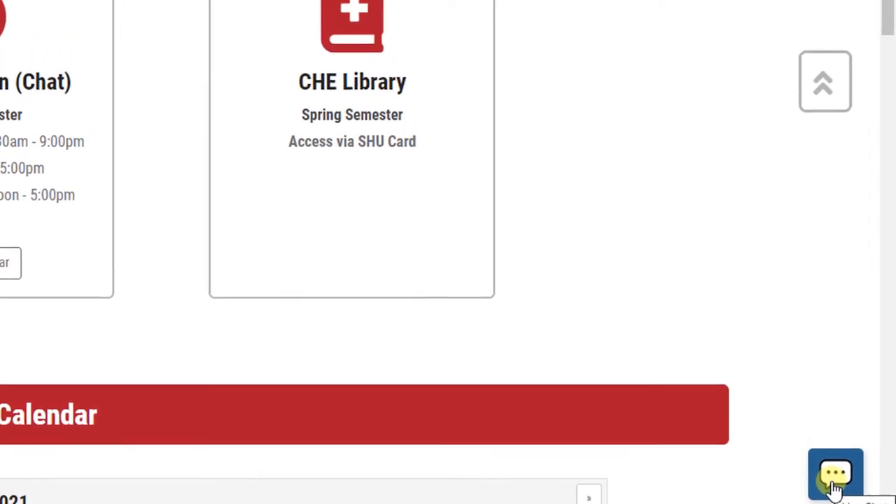
pyautogui.click(835, 474)
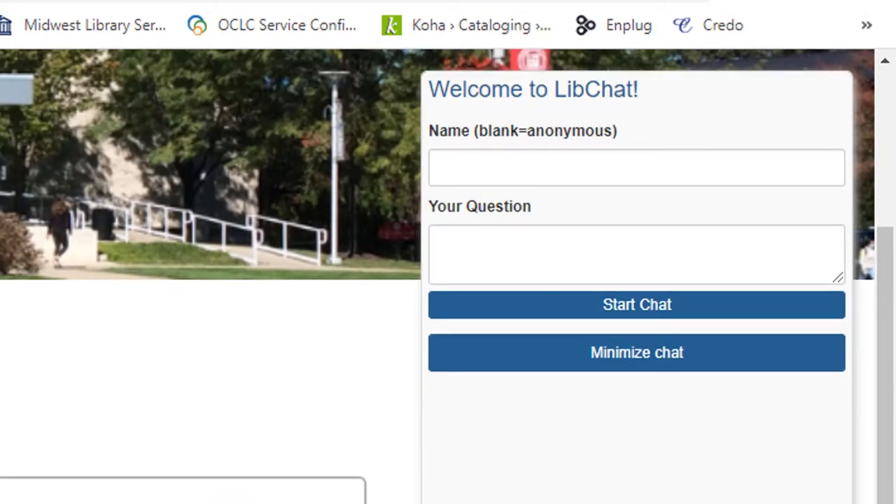
pyautogui.click(636, 167)
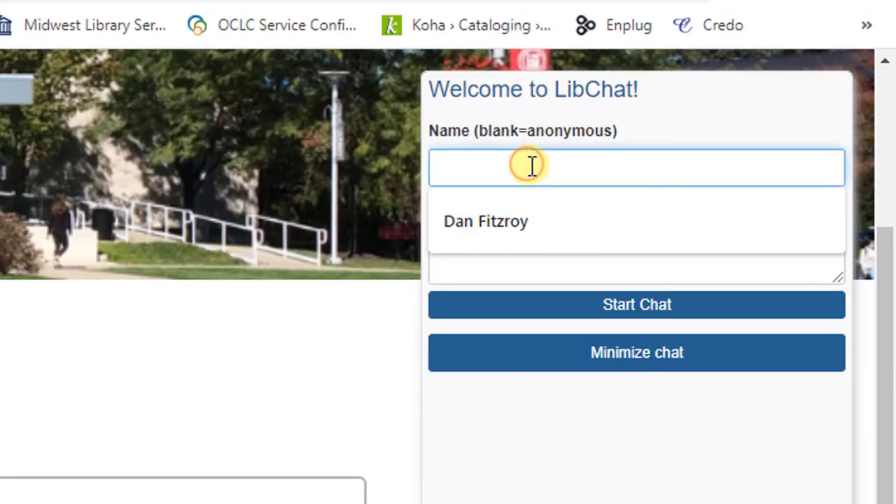
pyautogui.click(486, 222)
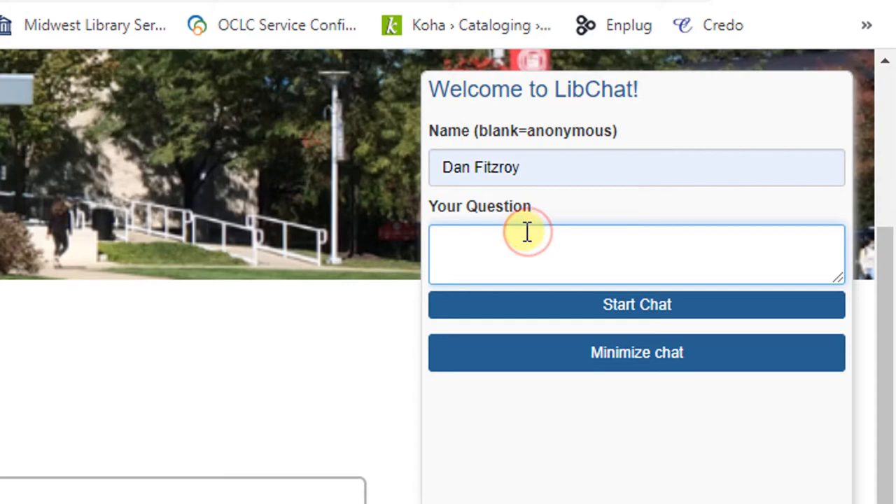
pyautogui.write('I need a b')
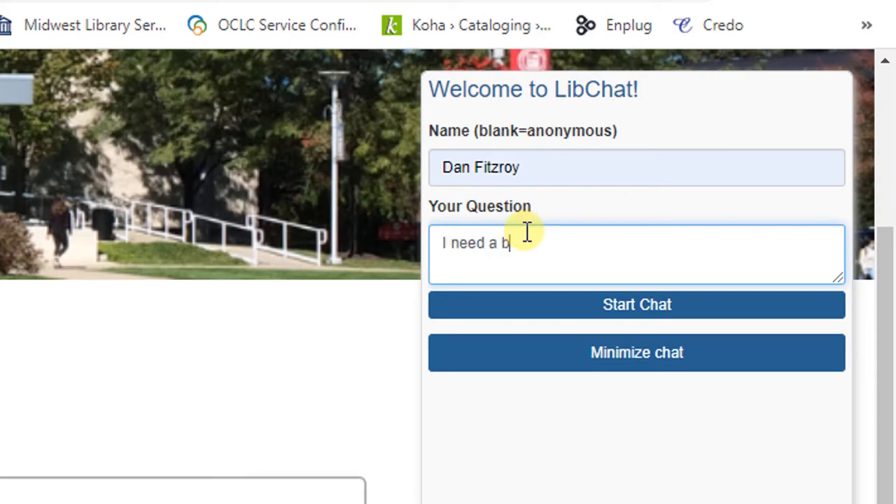
pyautogui.write('ook!')
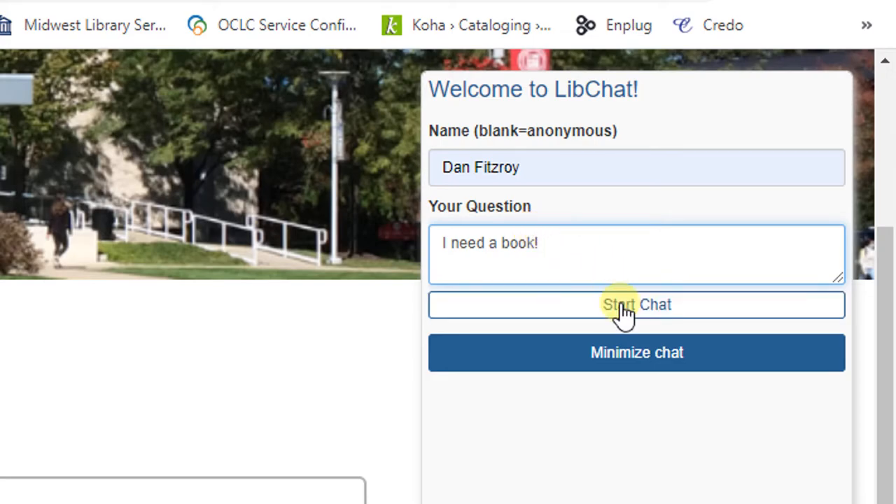
# Submit the chat so it waits for a librarian.
pyautogui.click(636, 304)
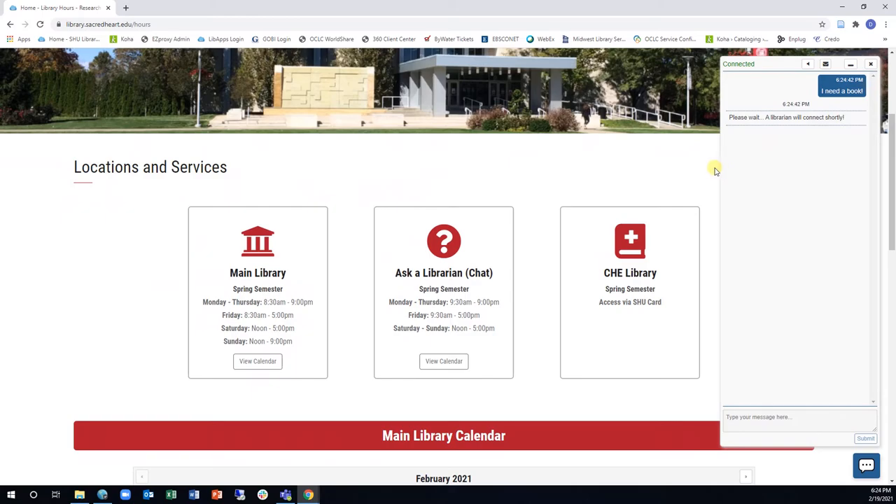
pyautogui.moveTo(706, 167)
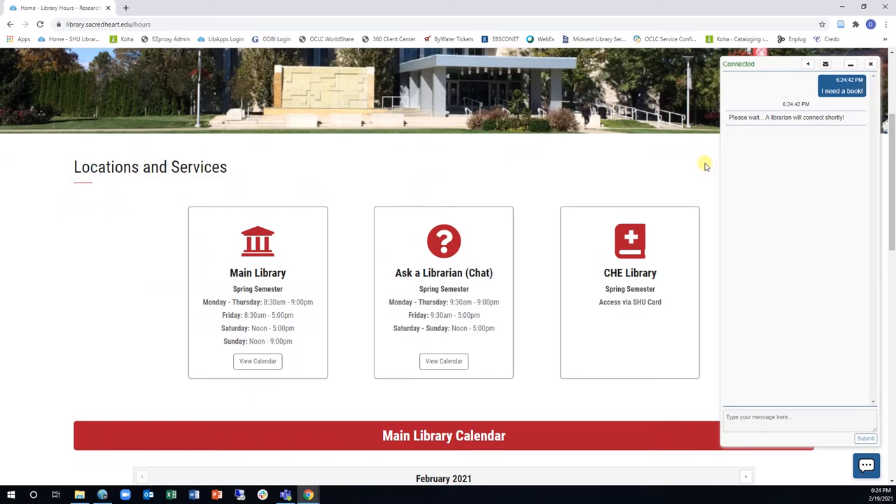
# Navigate to Ask a Librarian via the Research Support menu.
pyautogui.scroll(3)
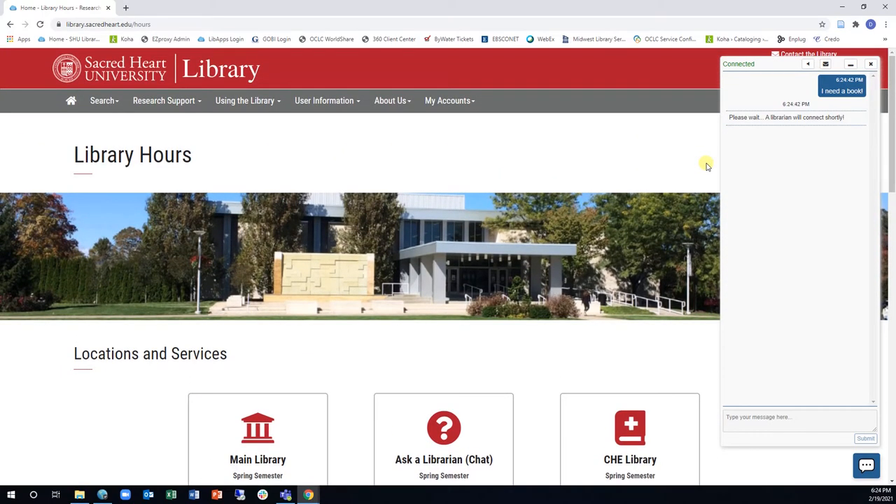
pyautogui.moveTo(556, 162)
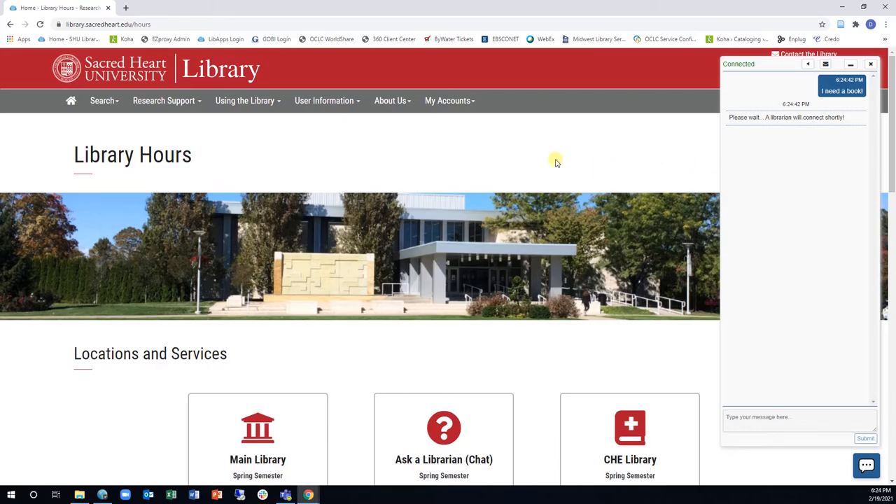
pyautogui.click(164, 101)
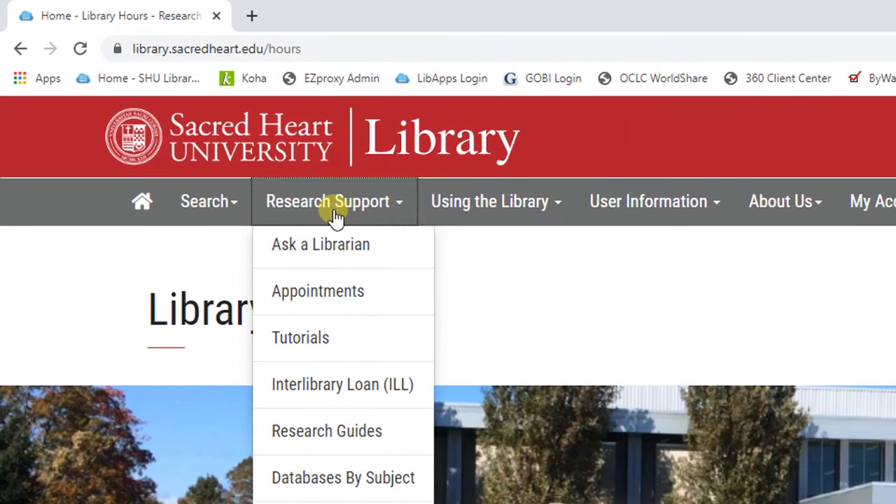
pyautogui.moveTo(381, 243)
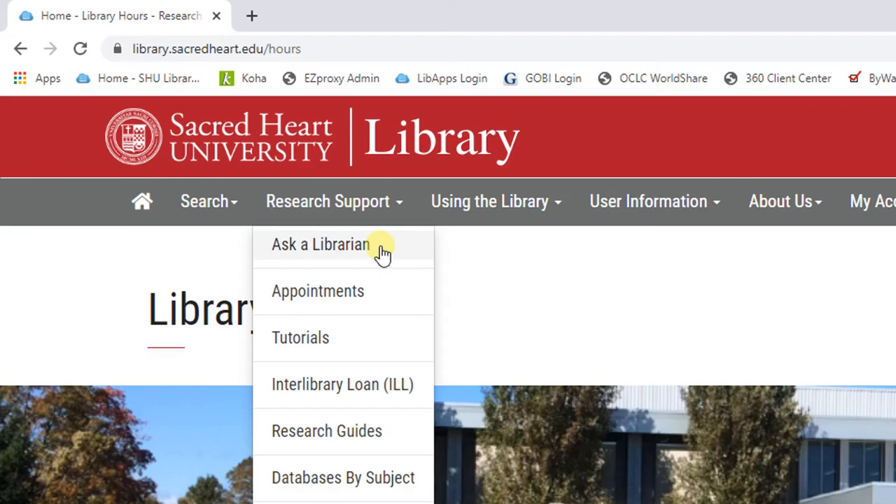
pyautogui.click(320, 243)
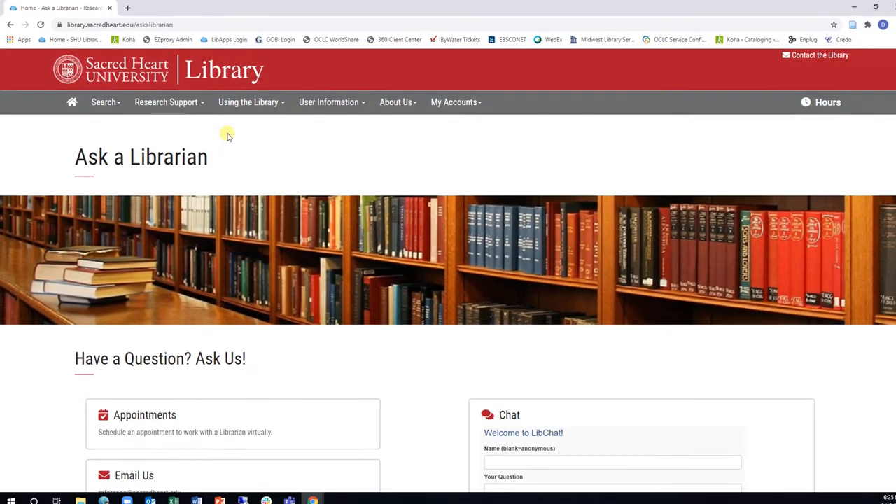
pyautogui.scroll(-3)
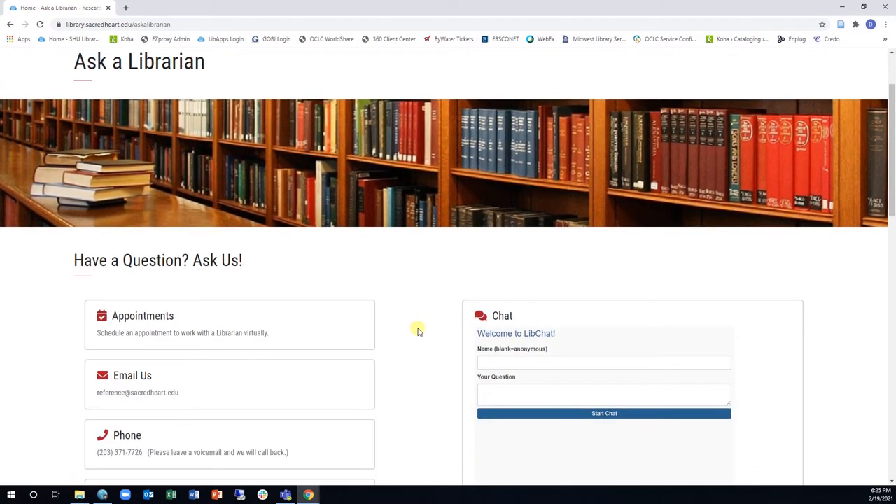
pyautogui.scroll(-3)
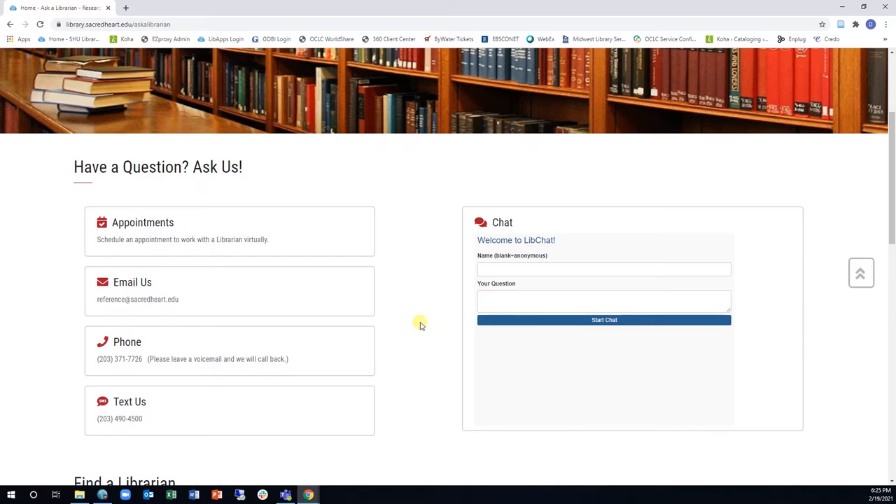
pyautogui.moveTo(406, 241)
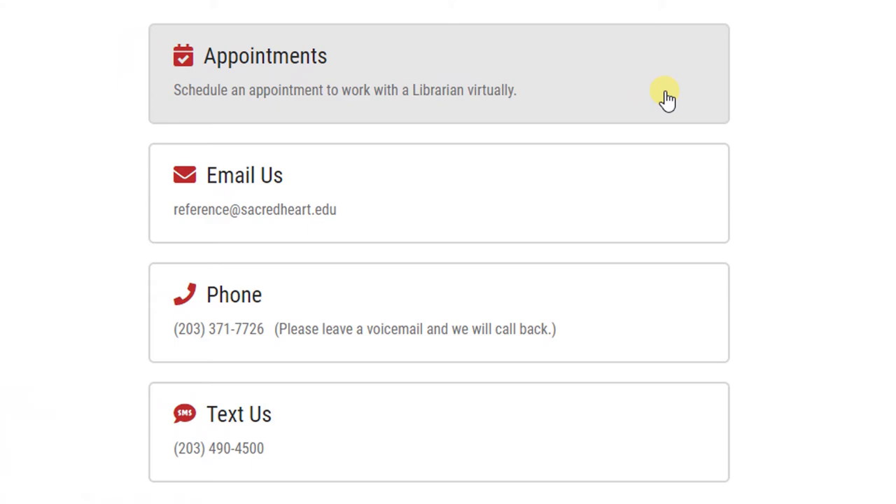
pyautogui.moveTo(689, 143)
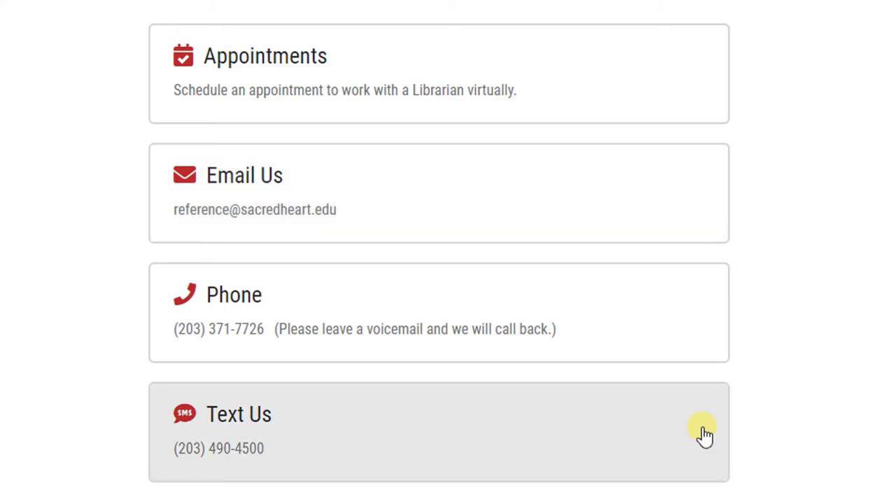
pyautogui.moveTo(679, 340)
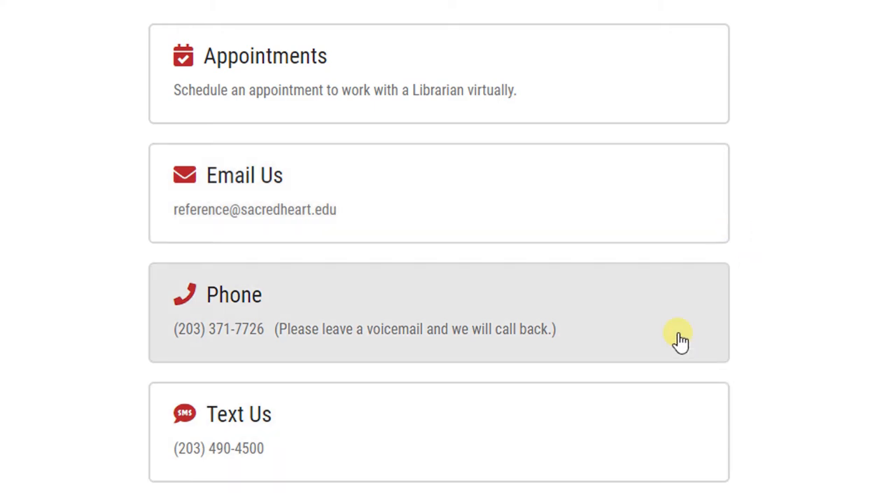